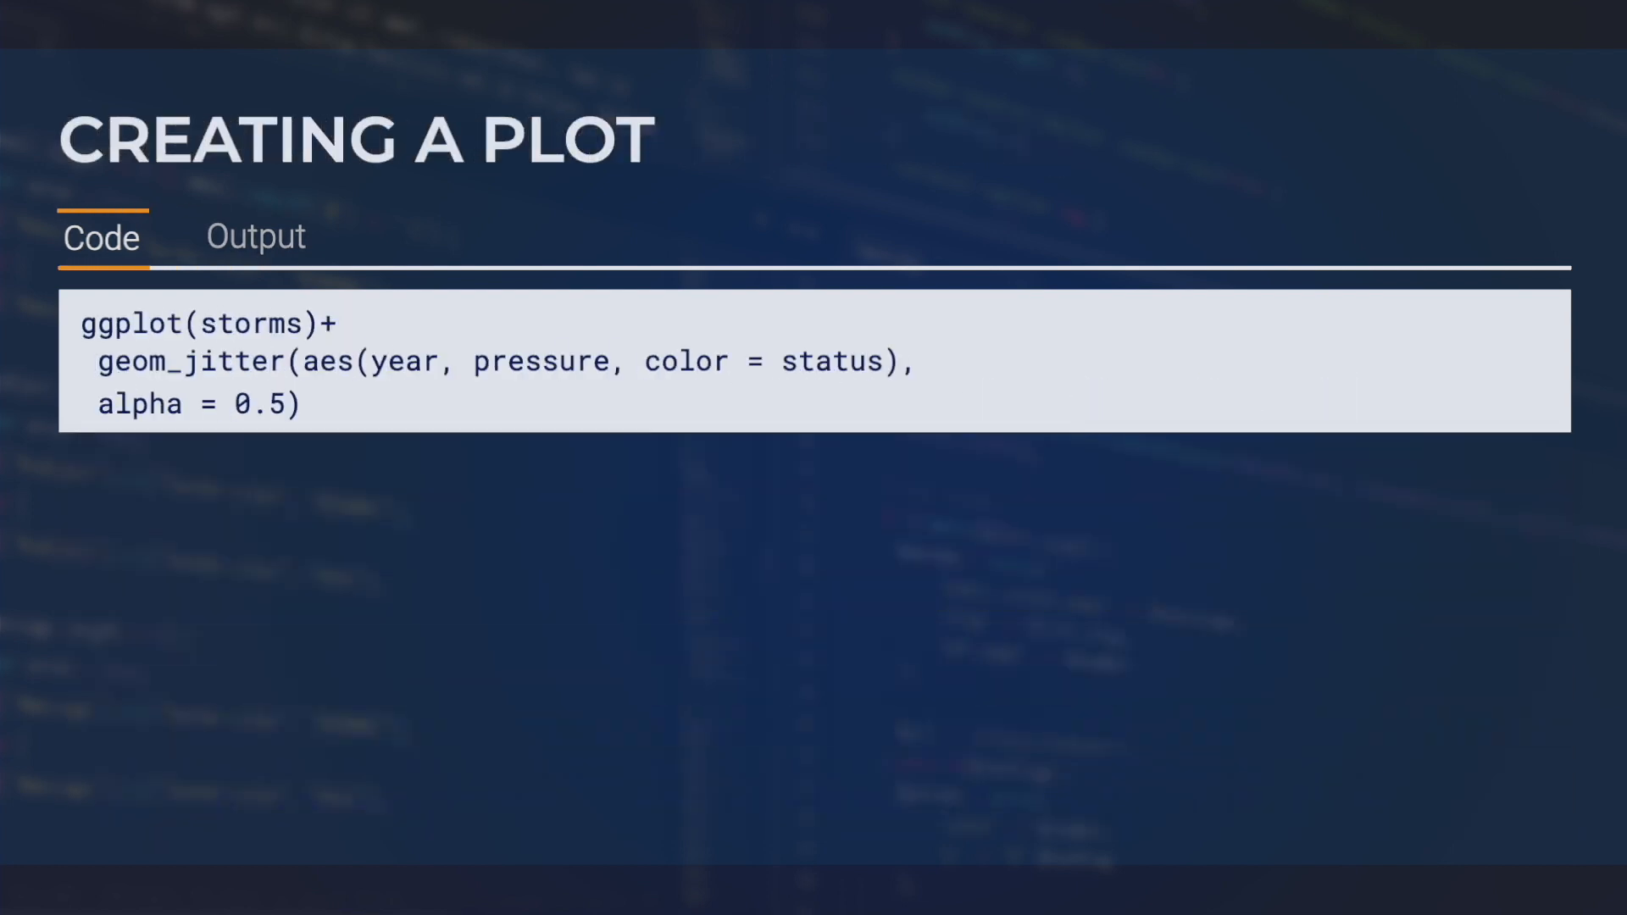
Advance from the storms jitter-plot slide to the empty Saving Your Work slide
click(255, 237)
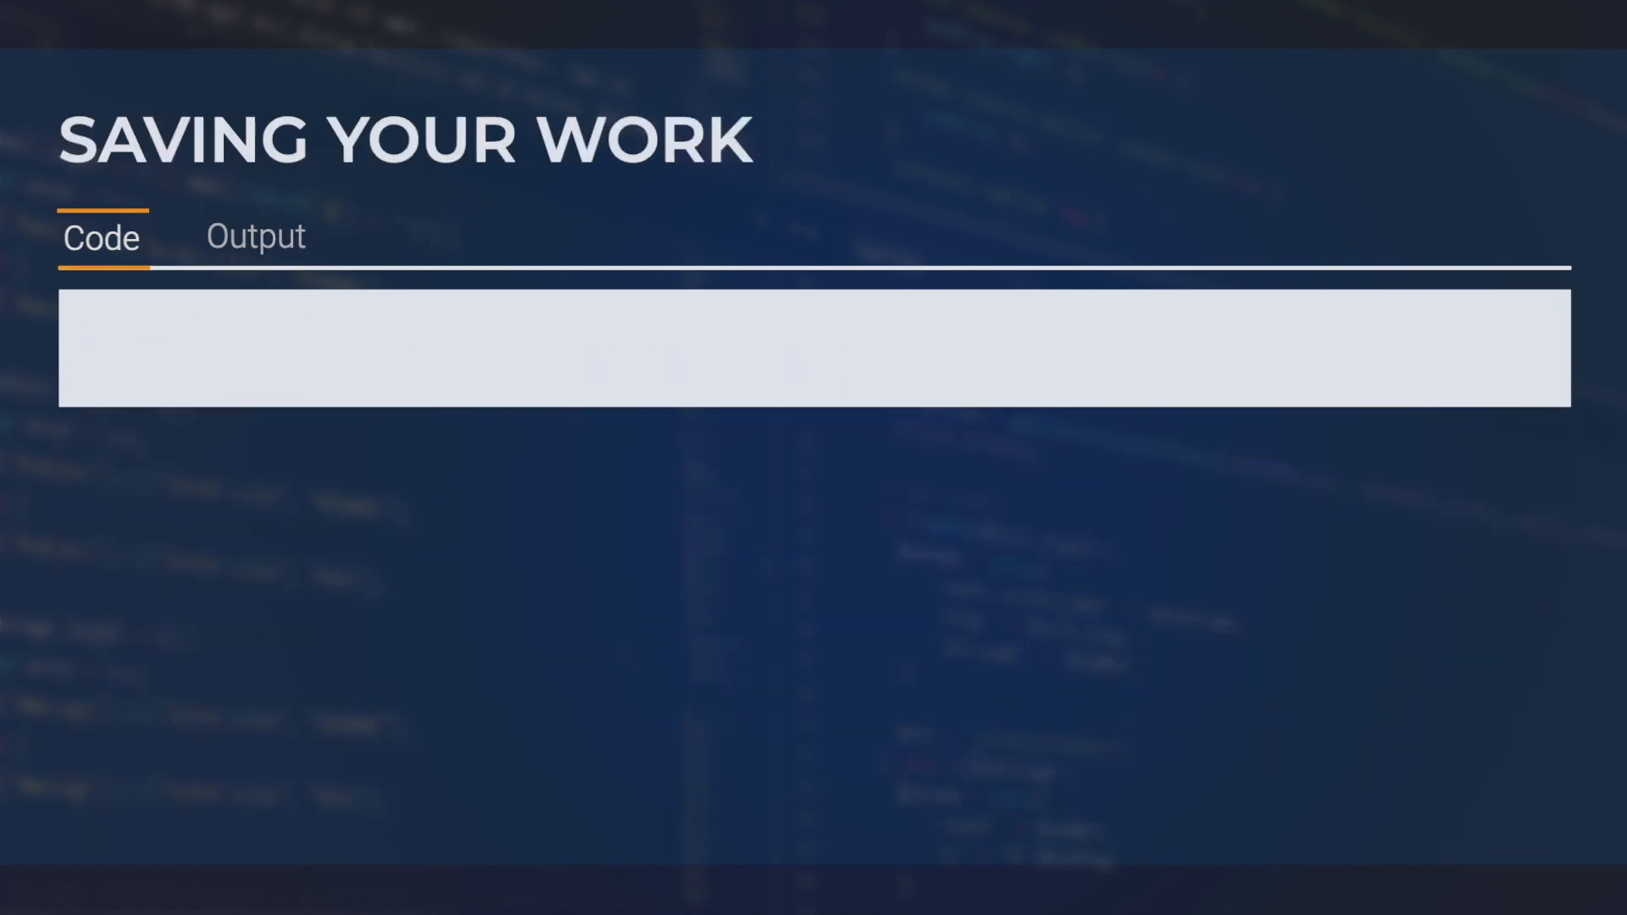
Begin typing the ggsave code on the Saving Your Work slides
text(gg)
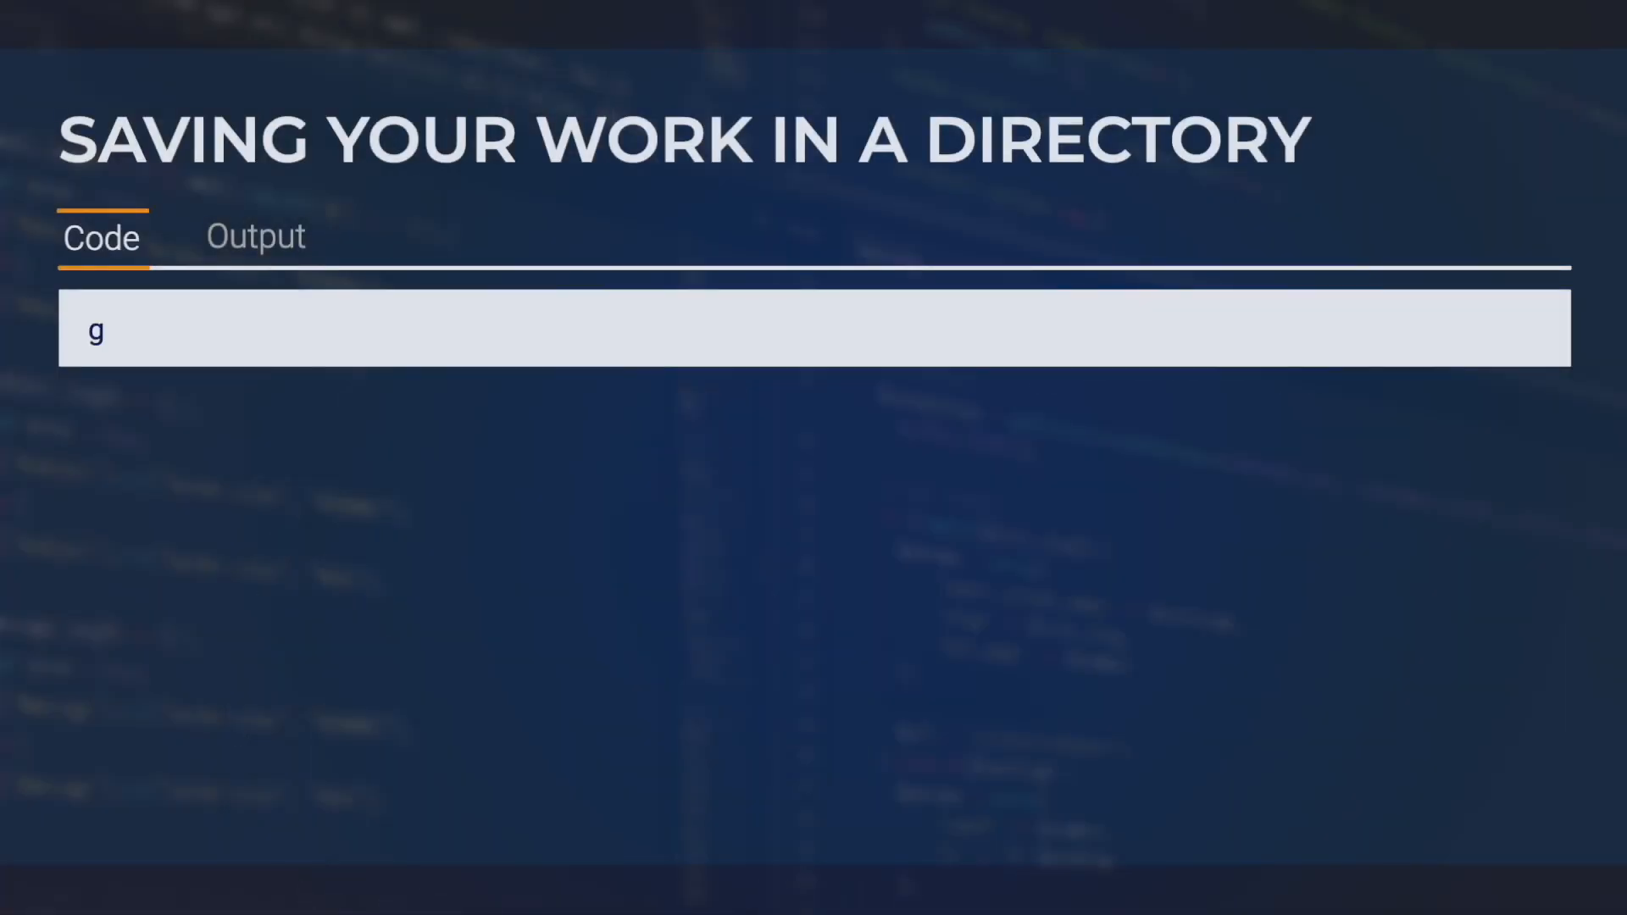
text(gsave("destination/SavedPlot.tiff"))
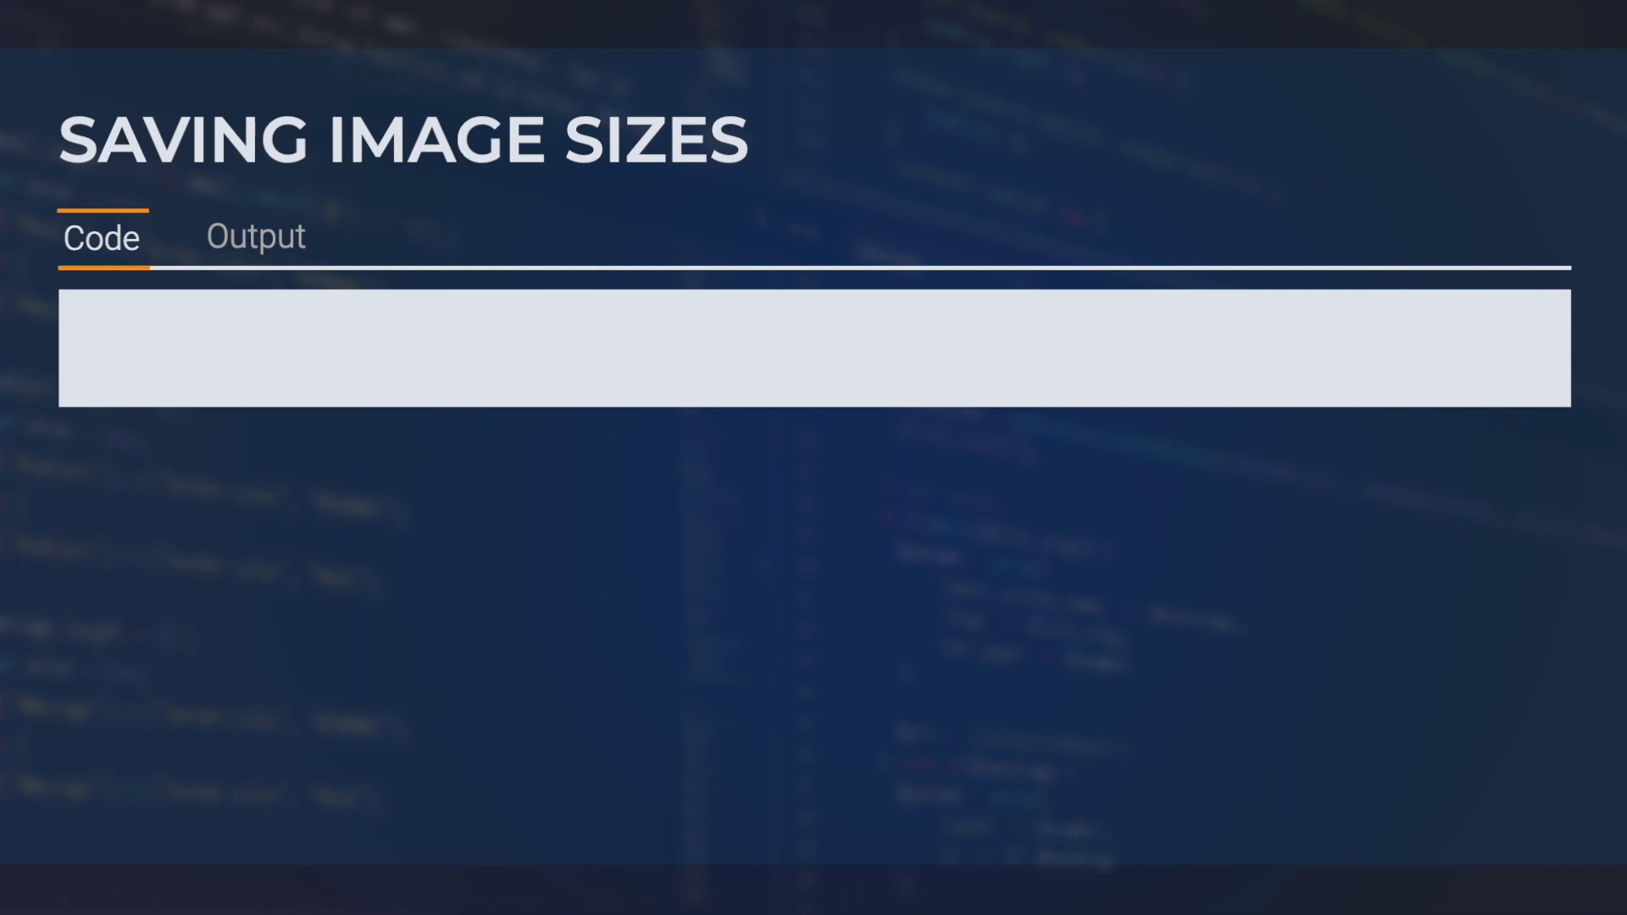
Type ggsave("SavedPlot4-5x4.png", units = "in", width = 10, height = 5) into the code block
text(ggsave("SavedPlot4-5x4.png", units = "in", width = 10, height = 5))
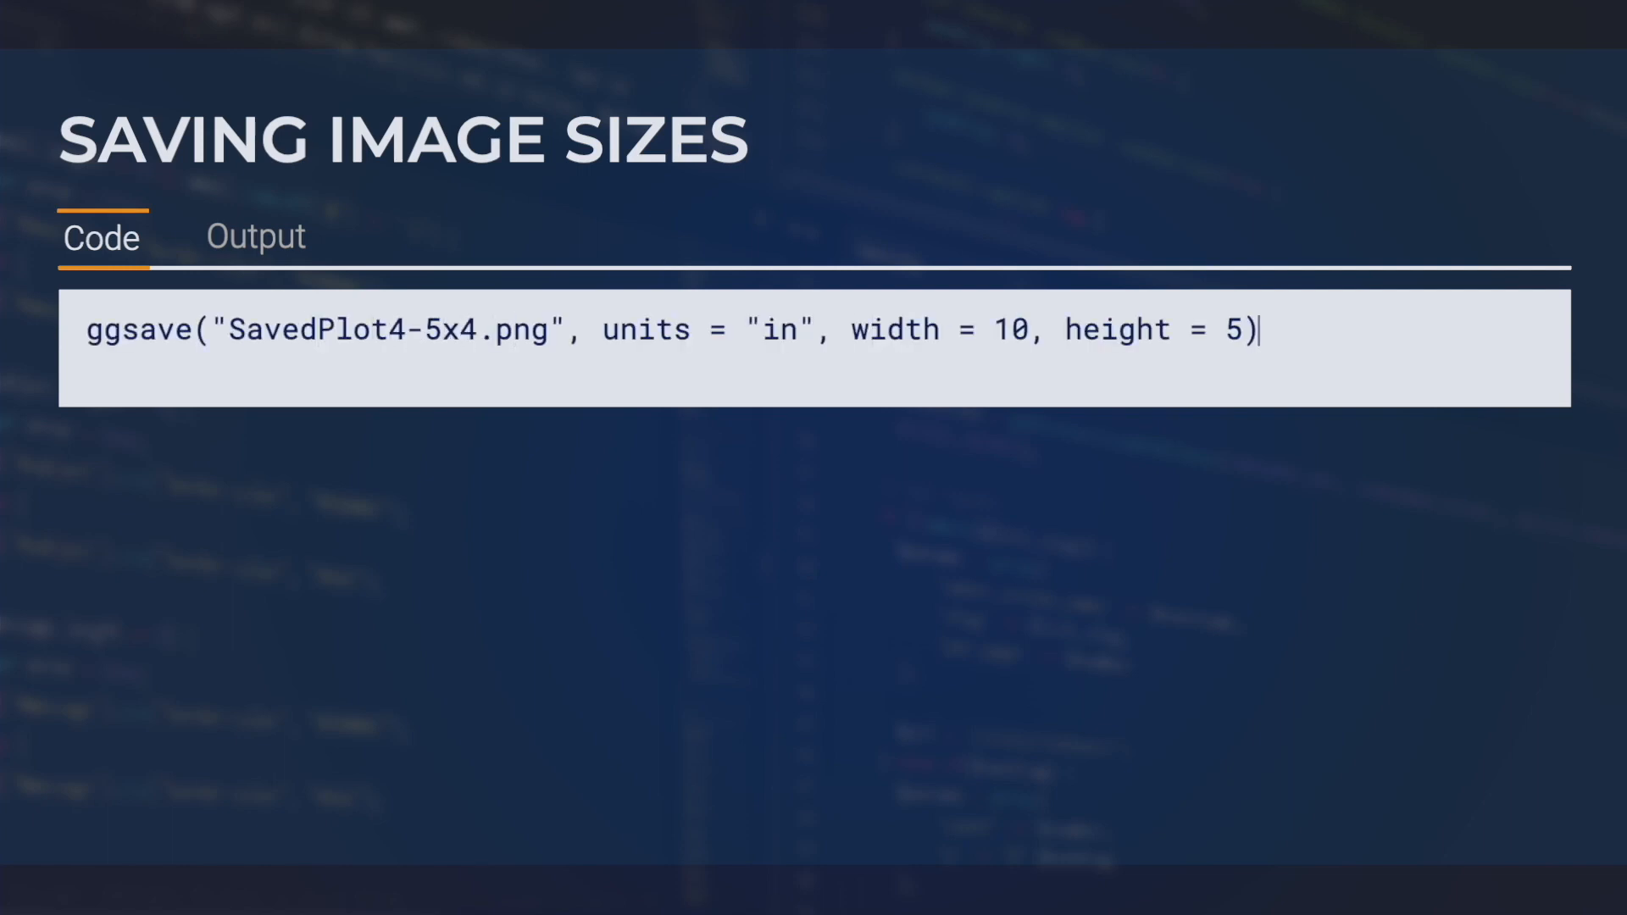